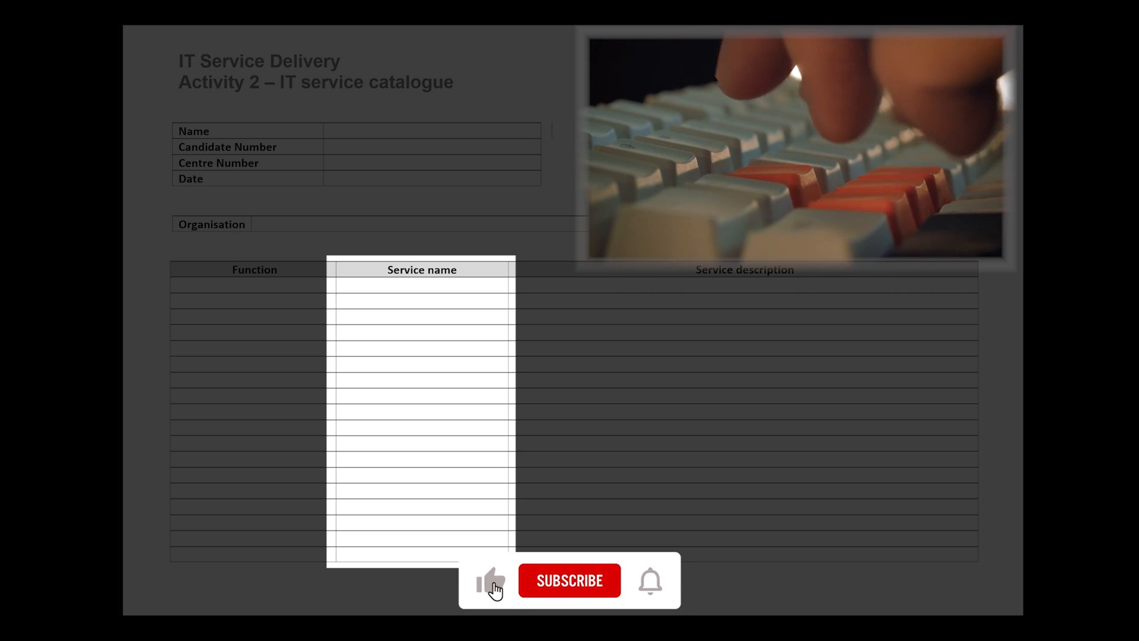
{"action": "left_click", "coordinate": [568, 580]}
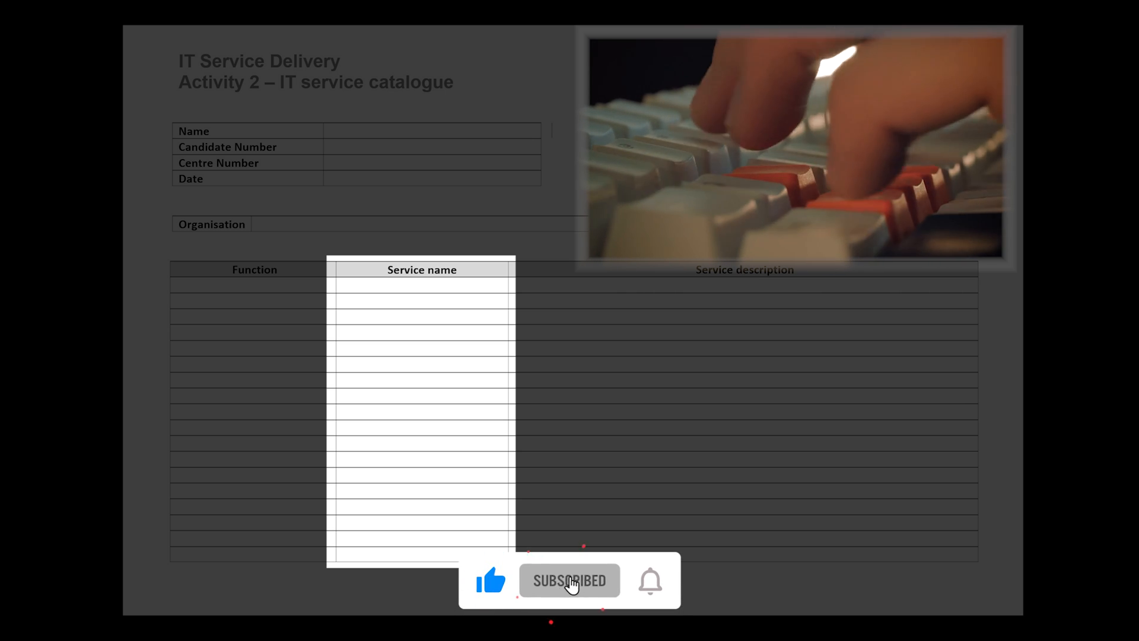
{"action": "left_click", "coordinate": [649, 580]}
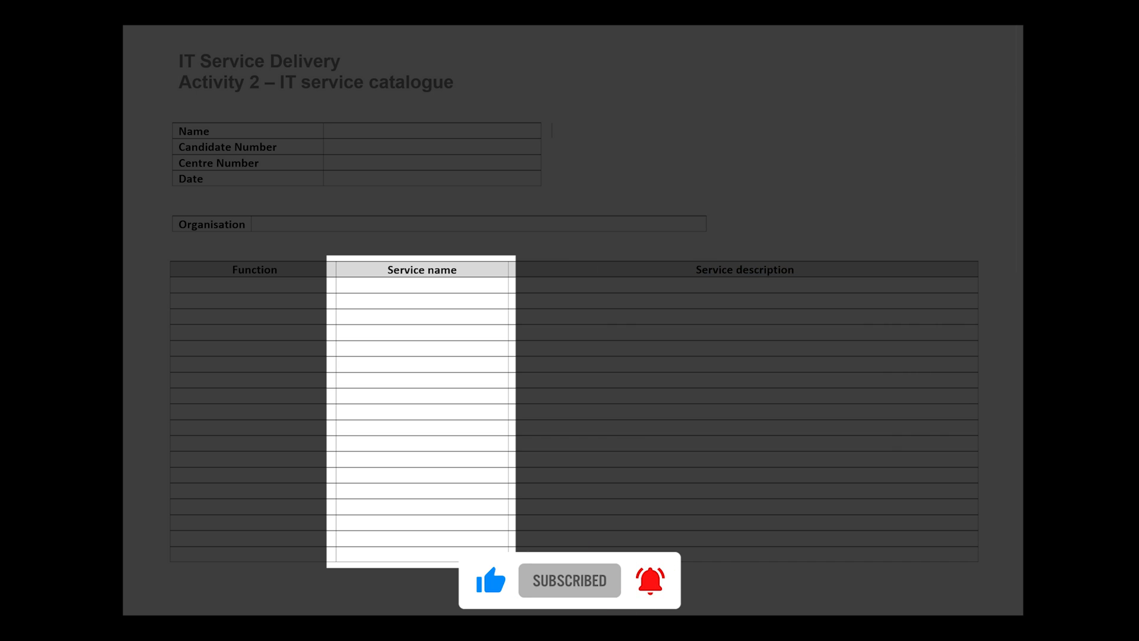